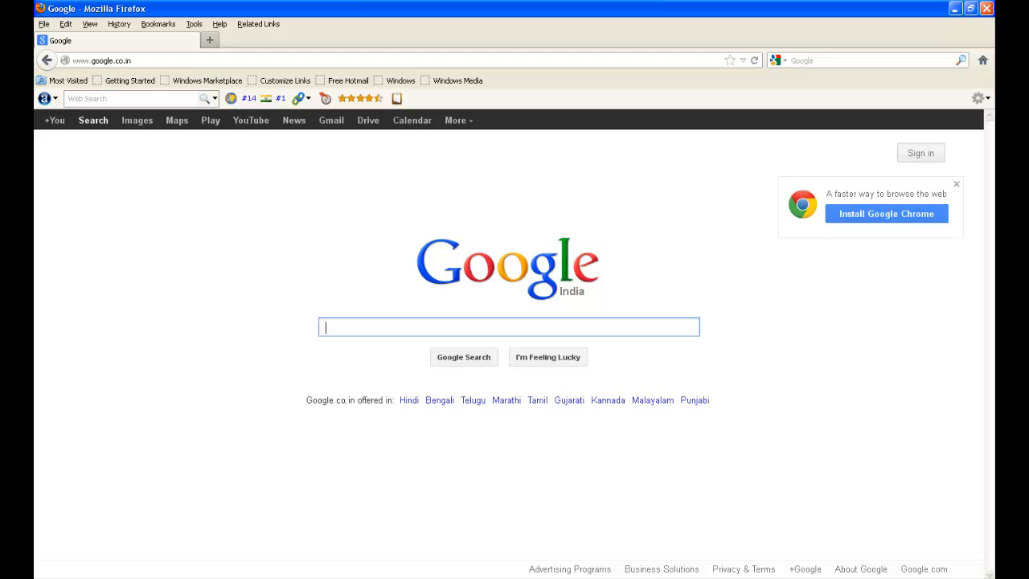
mouse_move(910, 373)
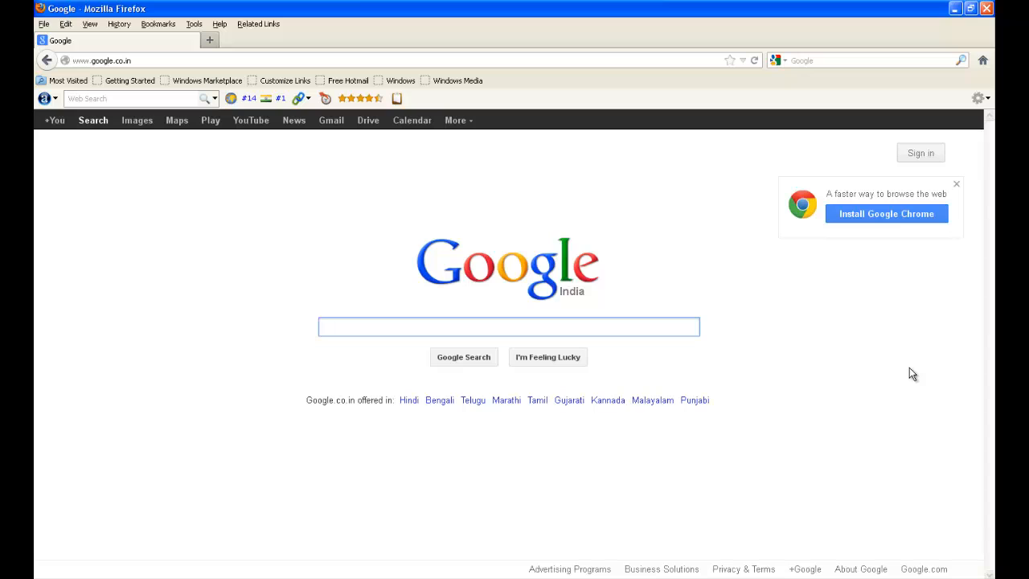
Search Google for 'fire fox addon open pdf' and scroll through the results
text(fire fox addon)
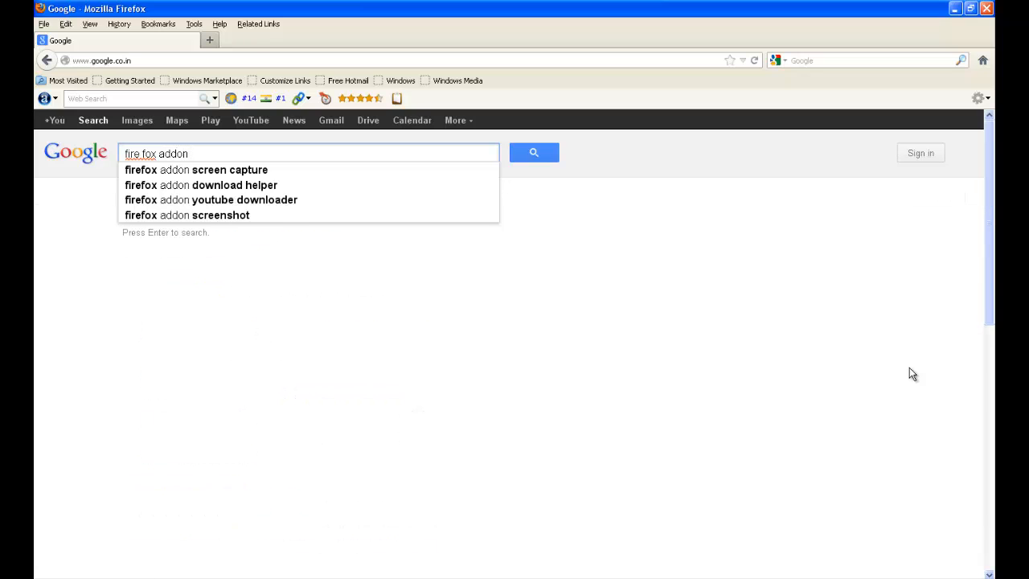
text(open pdf)
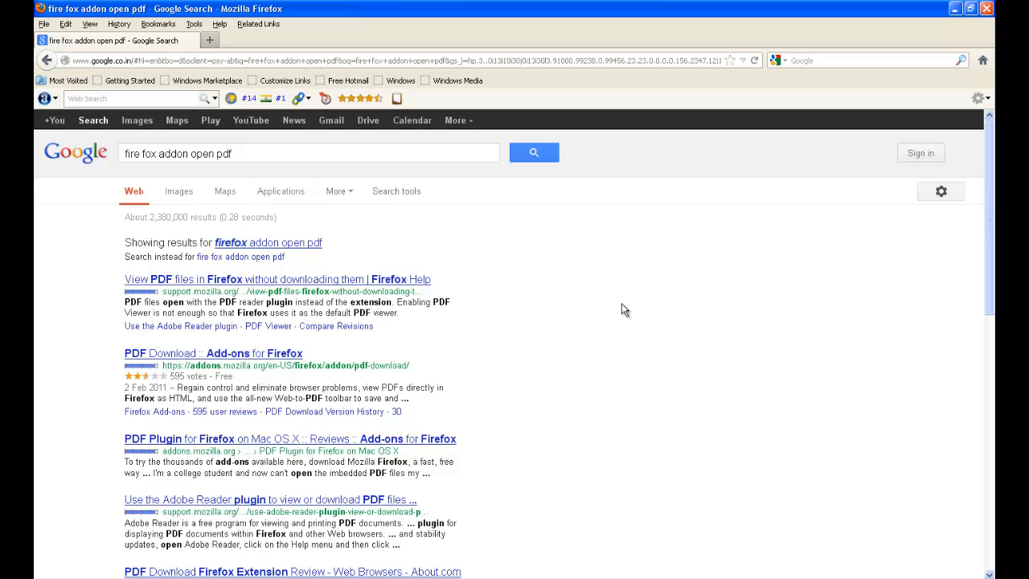
mouse_move(184, 279)
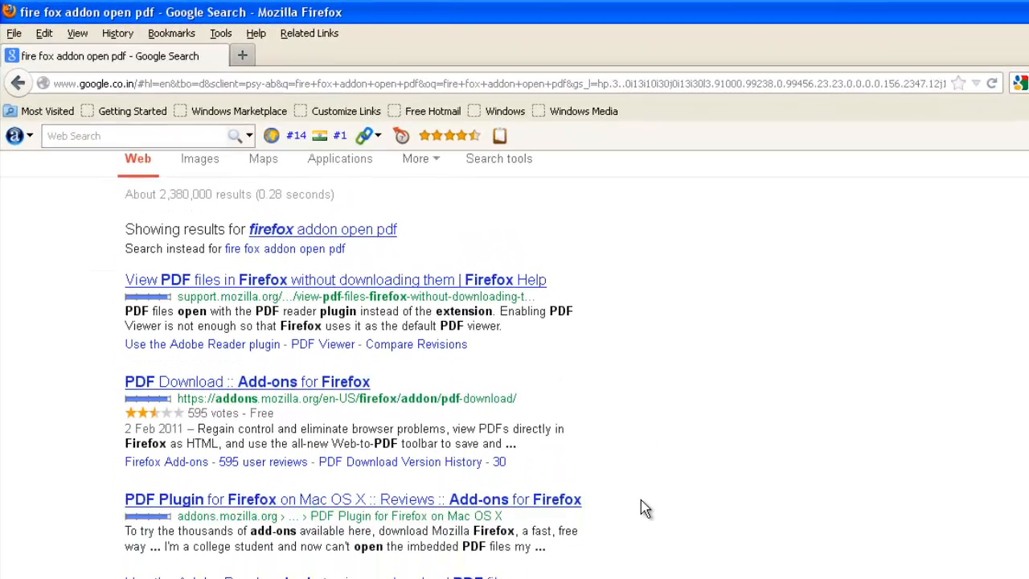
scroll(down, 3)
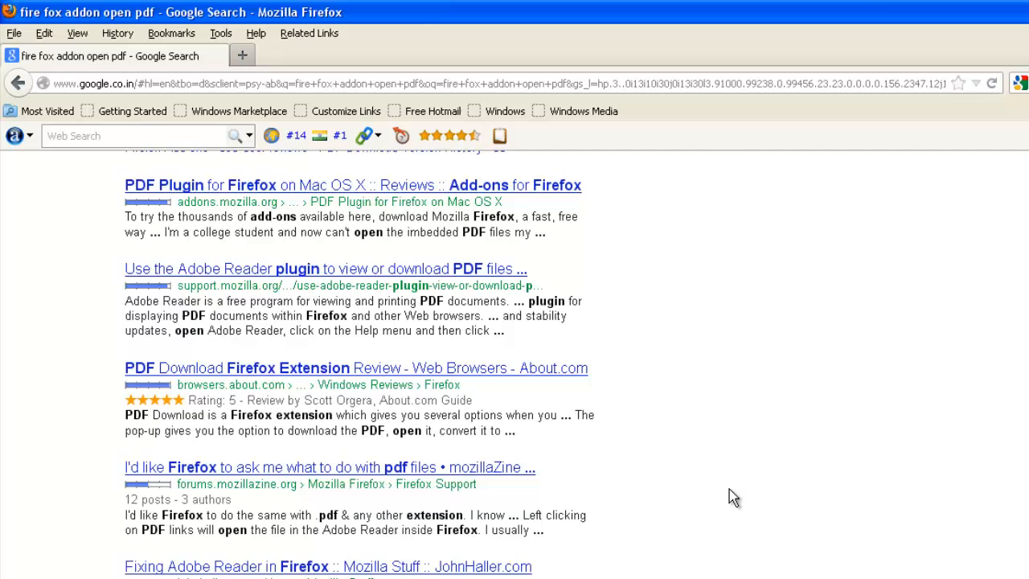
scroll(down, 3)
text(firefox add on view pdf)
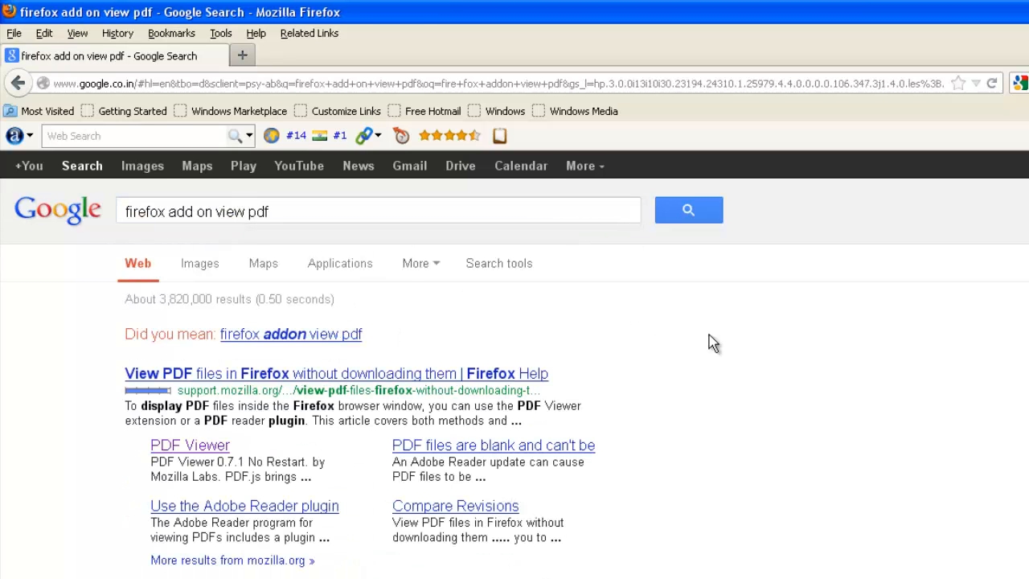
mouse_move(889, 466)
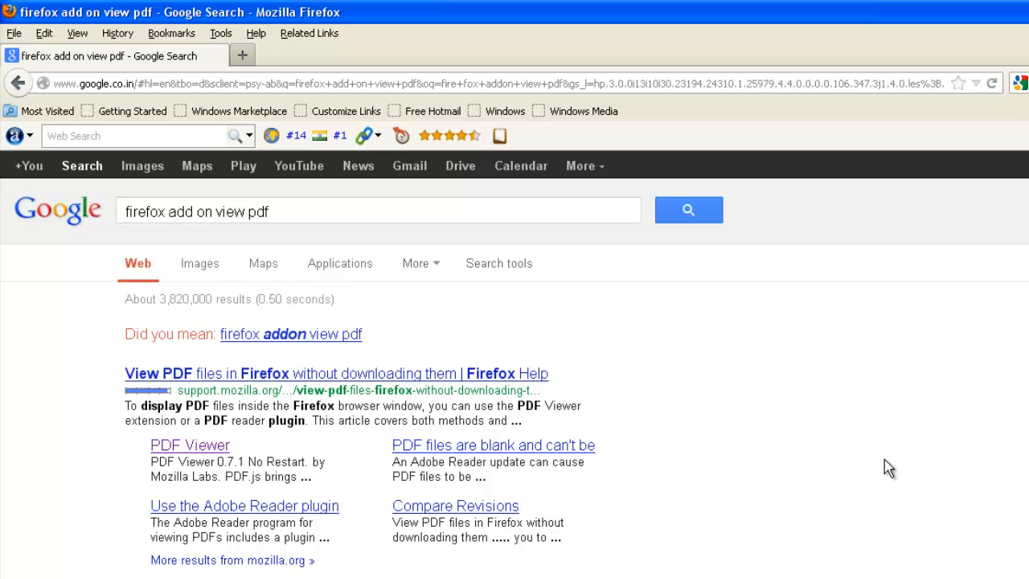
mouse_move(397, 405)
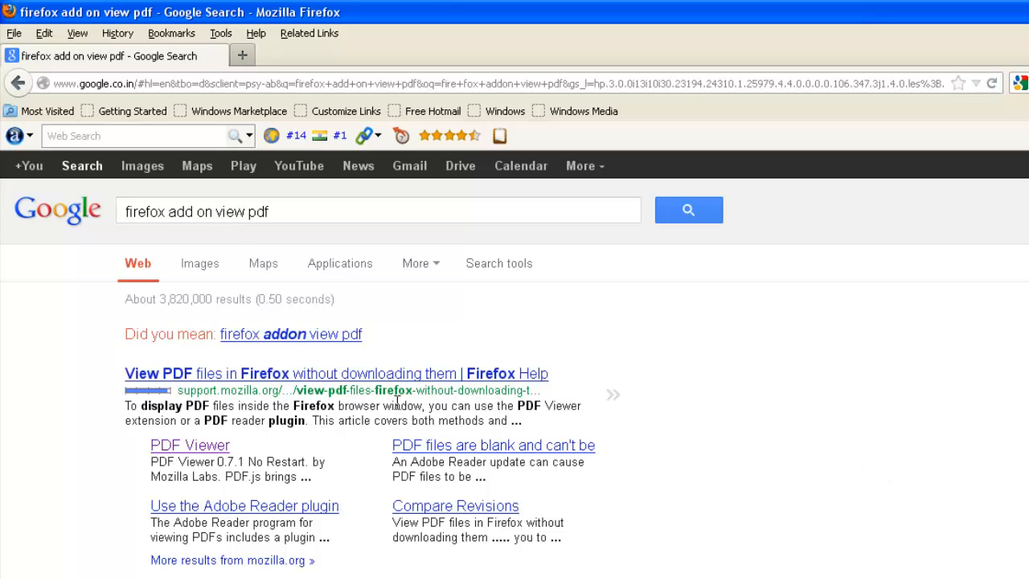
Open the 'PDF Viewer' sitelink under the Firefox Help result in a new tab
scroll(down, 3)
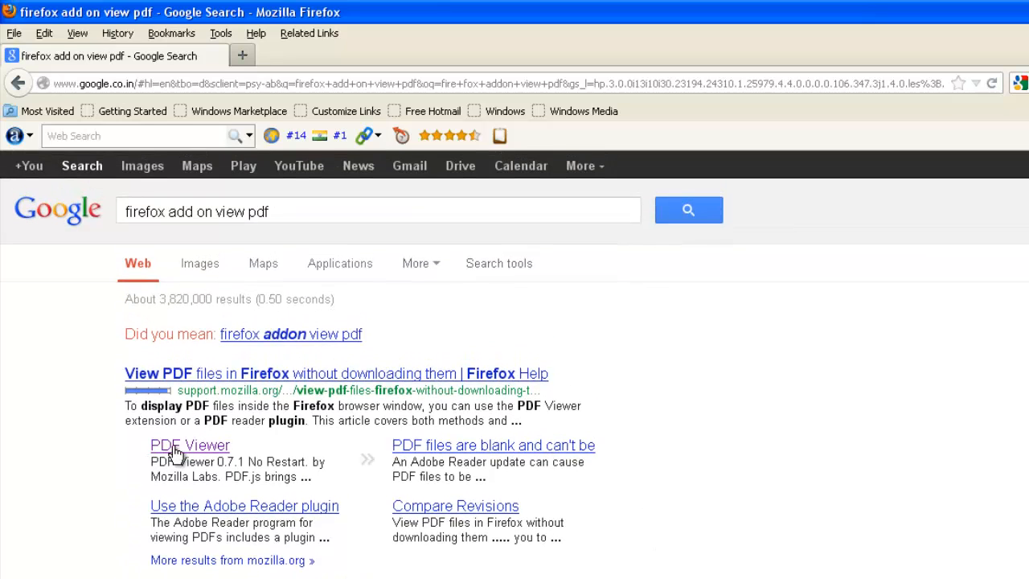
click(174, 453)
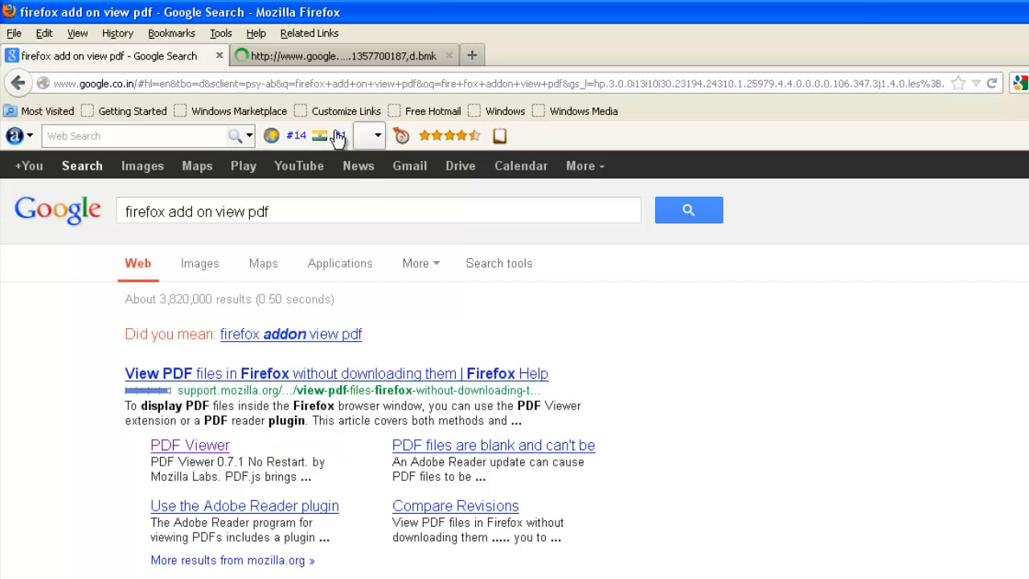
Install PDF Viewer 0.7.1, confirm it in Extensions, and switch to the adapting_japa.pdf tab
click(190, 444)
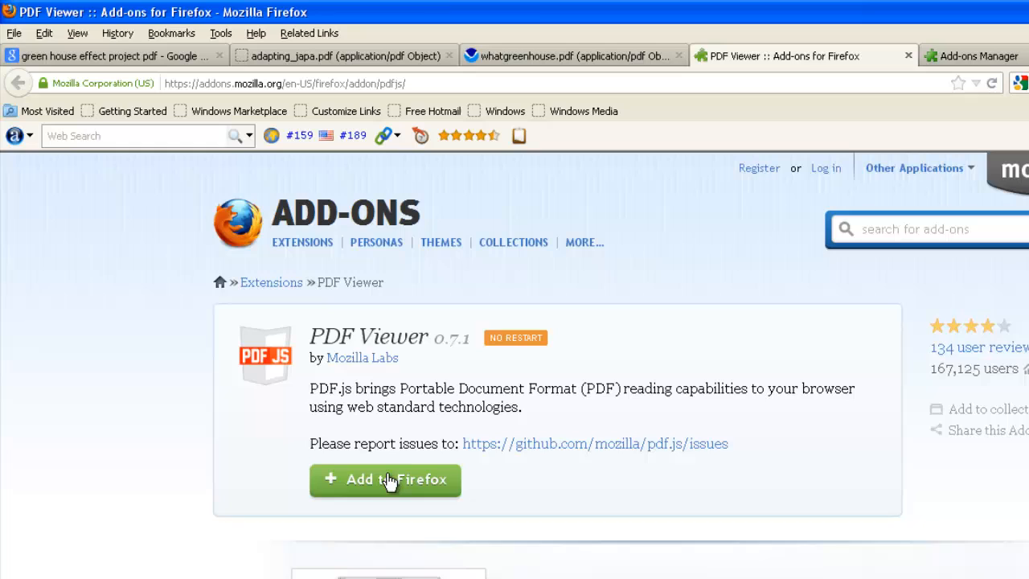
mouse_move(390, 490)
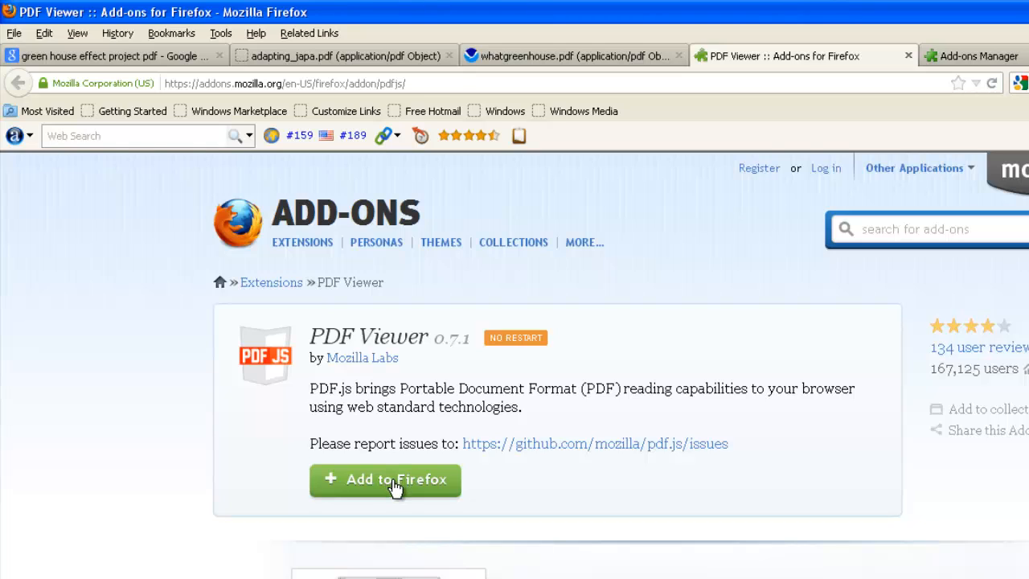
click(386, 480)
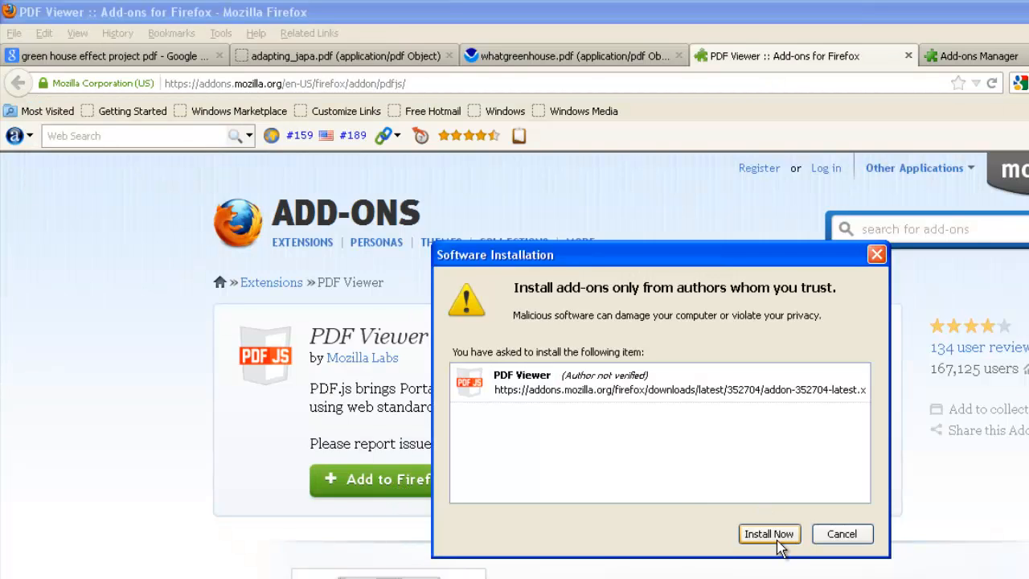
click(769, 534)
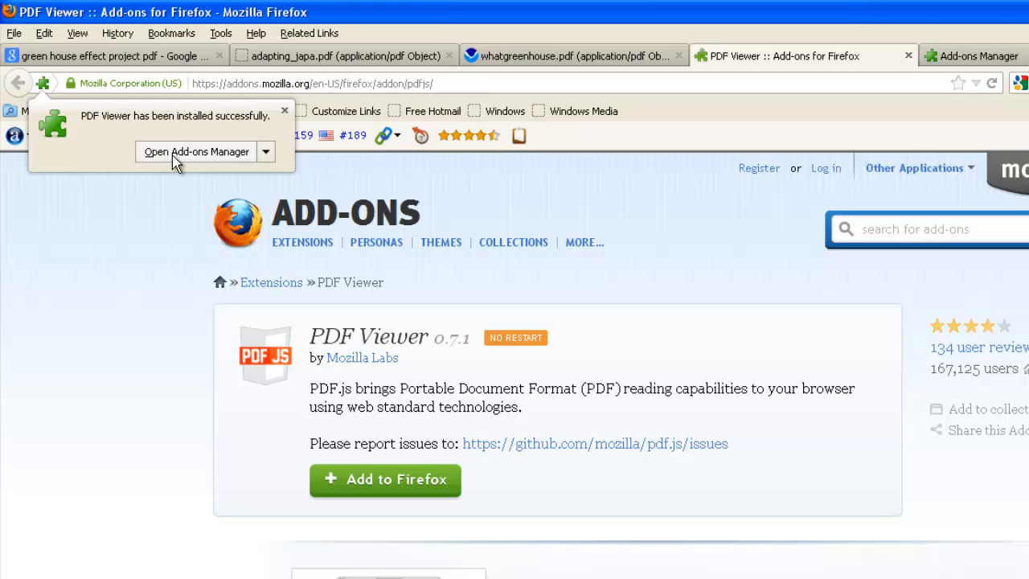
click(195, 151)
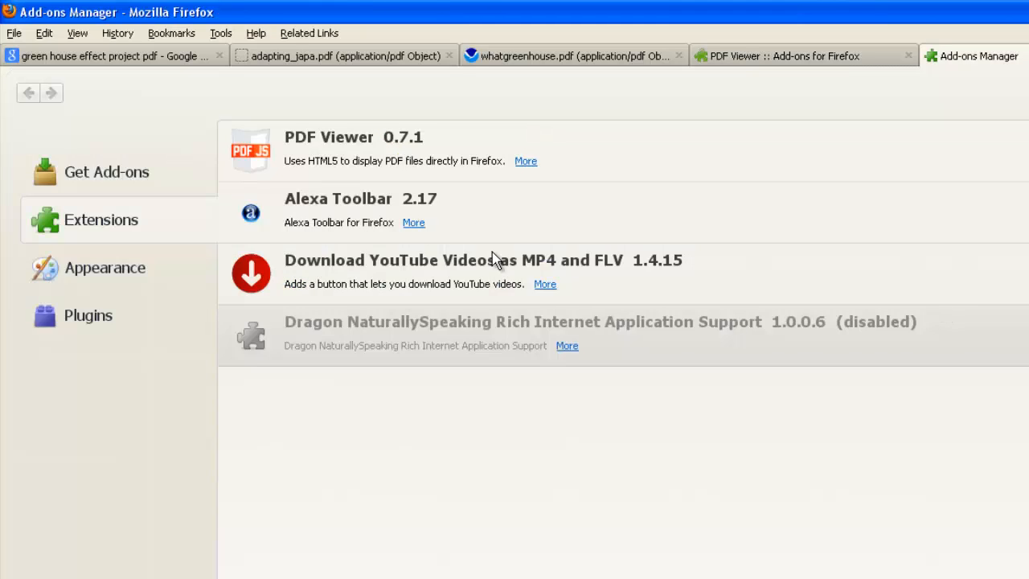
click(346, 56)
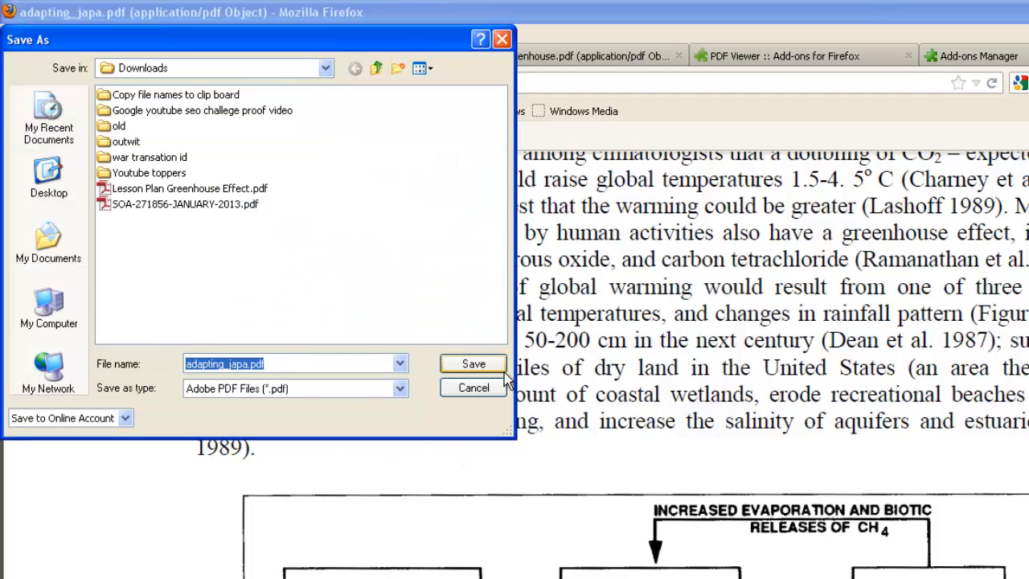
mouse_move(197, 138)
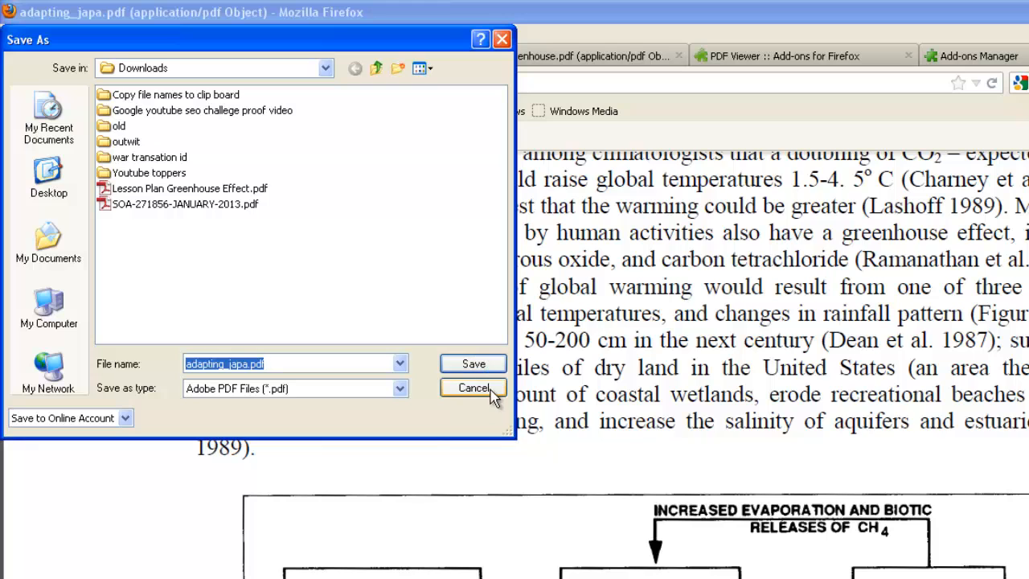
Cancel the Save As dialog so adapting_japa.pdf displays inline in the tab
click(473, 387)
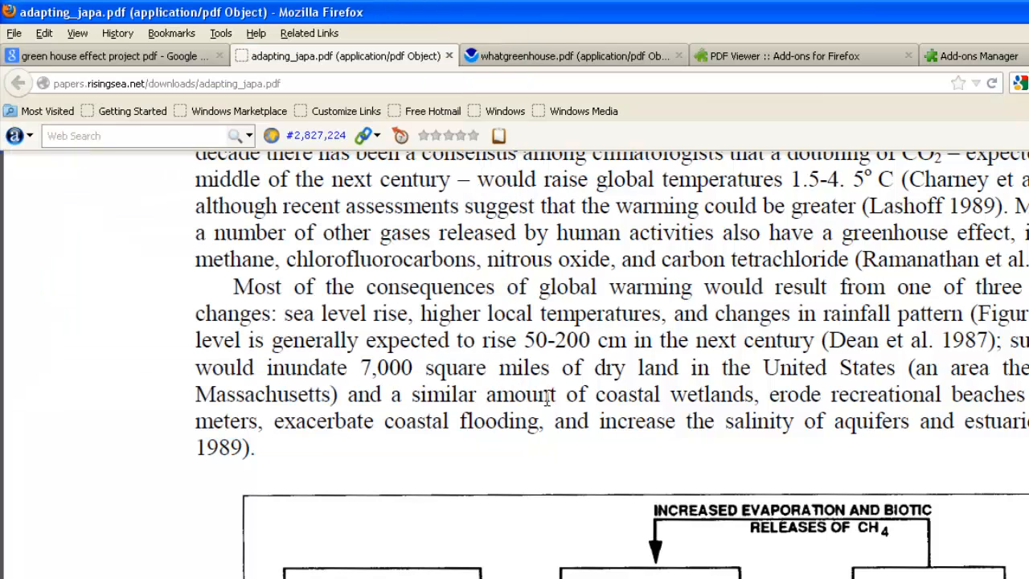